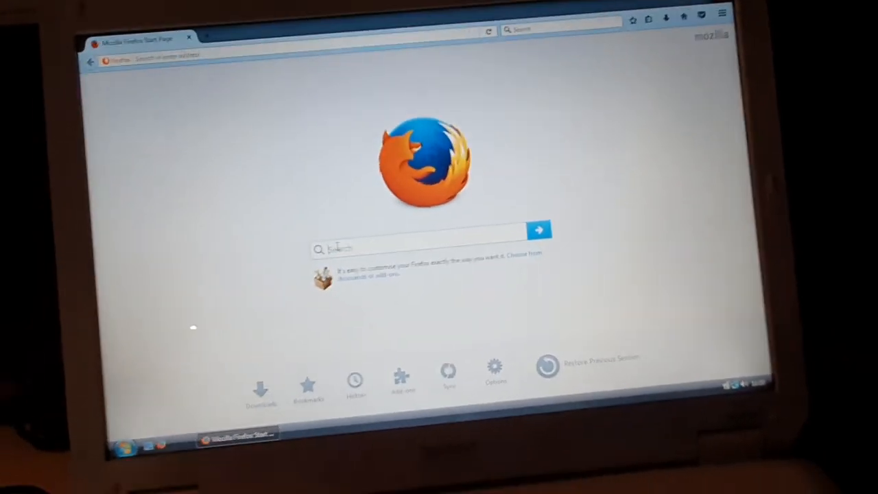
- Search 'wikiped' from the Firefox start page and choose English on the Wikipedia portal
text(wikip)
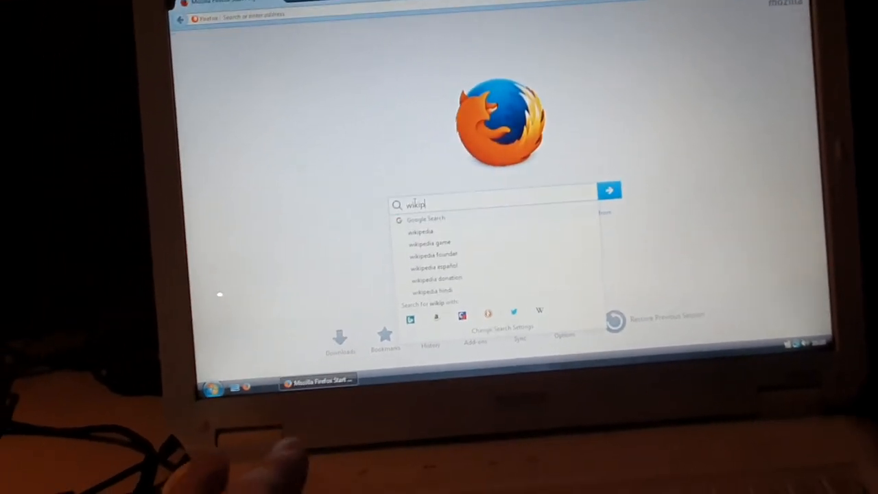
text(ed)
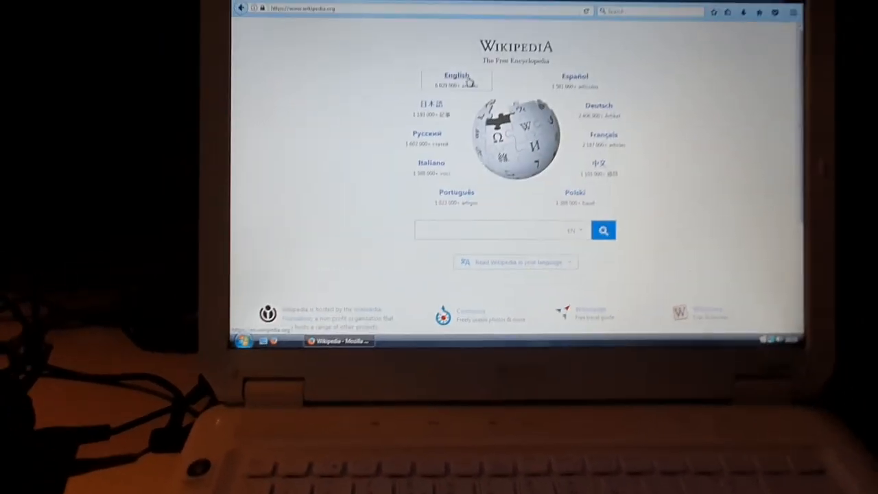
click(457, 76)
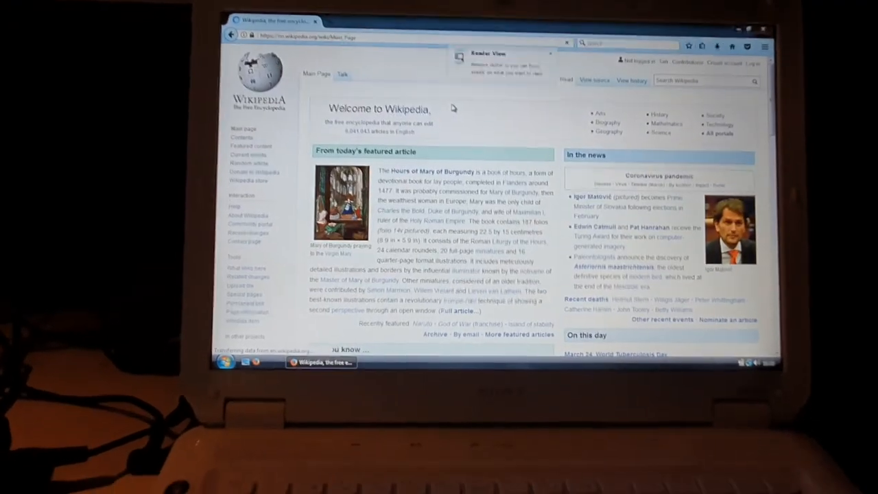